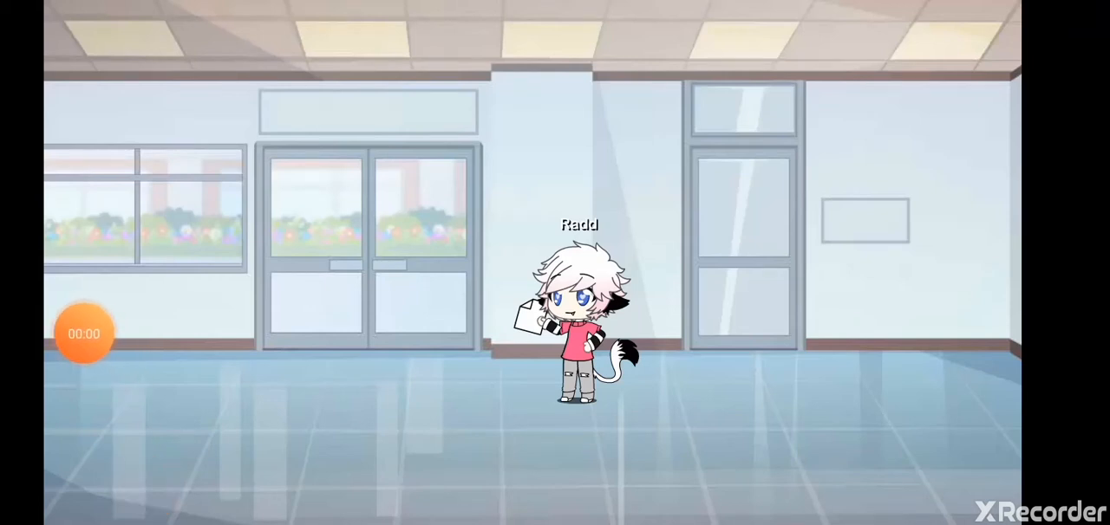
left_click(84, 333)
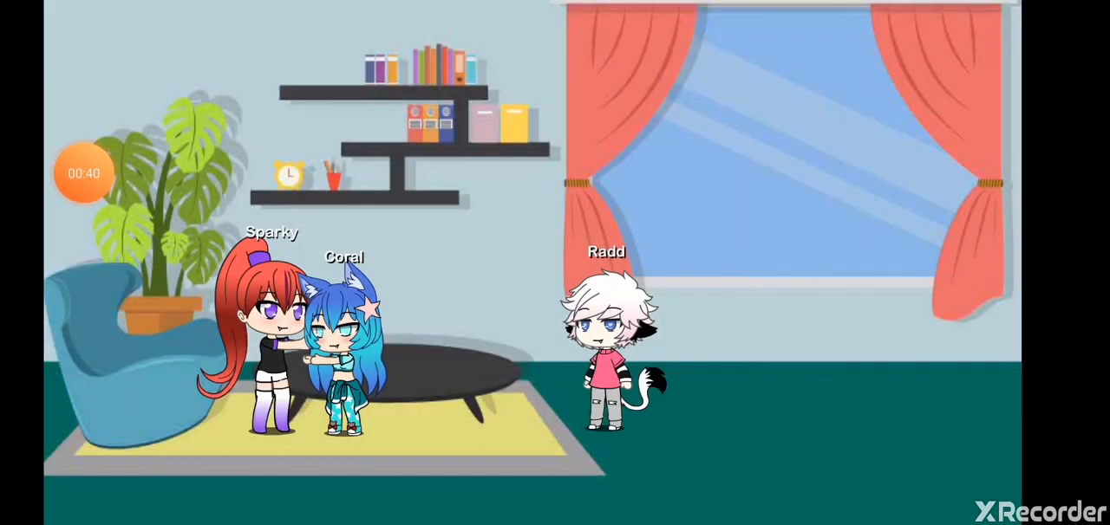
left_click(83, 174)
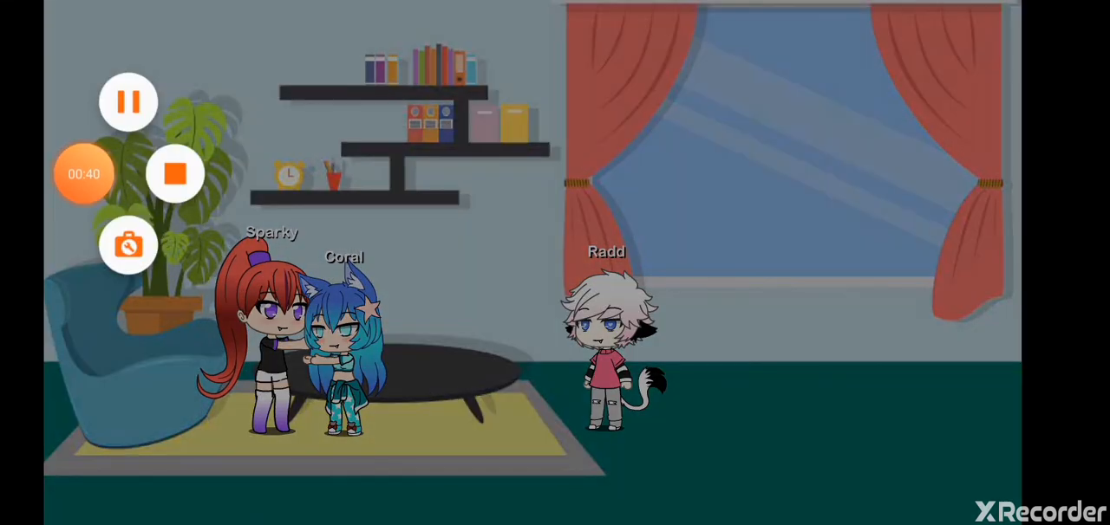